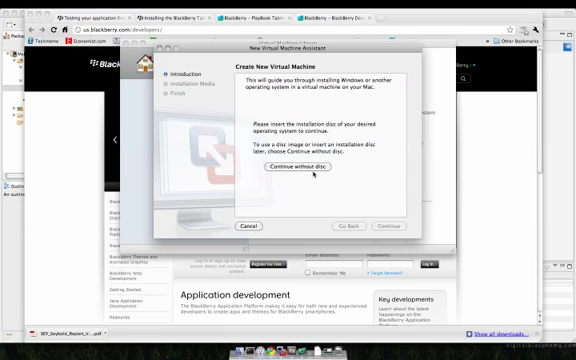
- Create a virtual machine from BlackBerryPlayBookSimulator.iso without a disc, with Other as the OS
{"action": "left_click", "coordinate": [288, 167]}
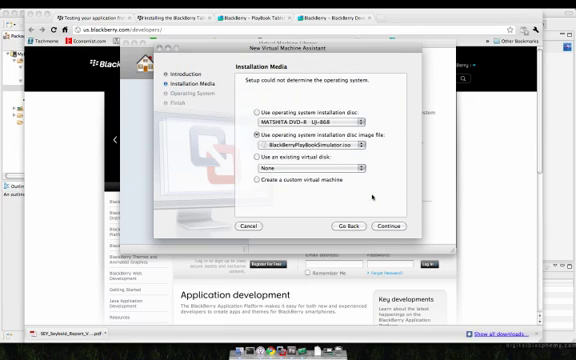
{"action": "left_click", "coordinate": [389, 225]}
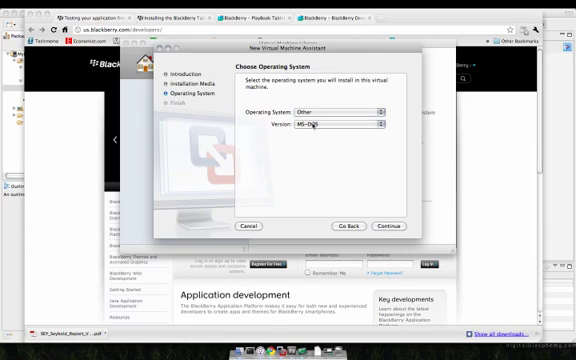
{"action": "left_click", "coordinate": [369, 109]}
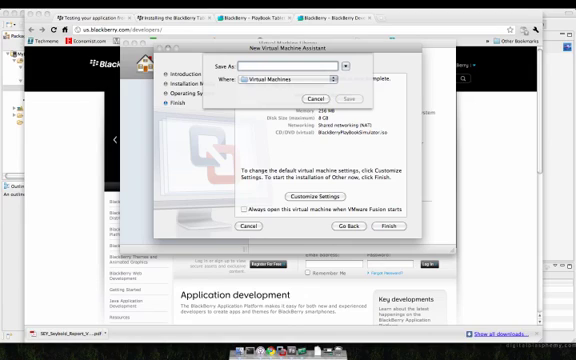
- Save the new virtual machine under the name 'MyFirstBlackberryPlayBook'
{"action": "type", "text": "MyFirstBlackberryPlayBook"}
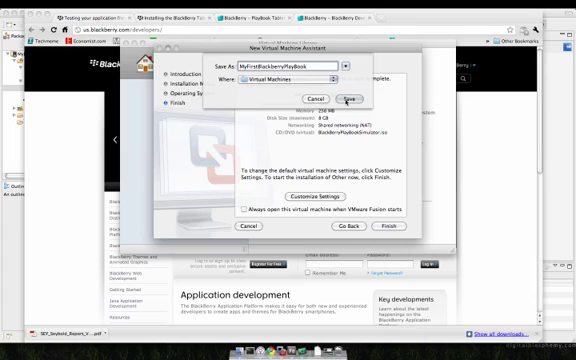
{"action": "left_click", "coordinate": [353, 96]}
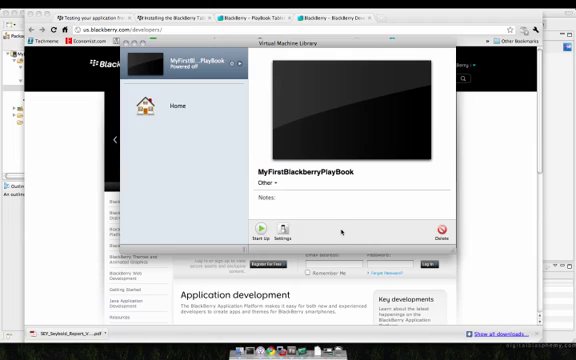
- Start up and power on the MyFirstBlackberryPlayBook virtual machine from the library
{"action": "left_click", "coordinate": [261, 232]}
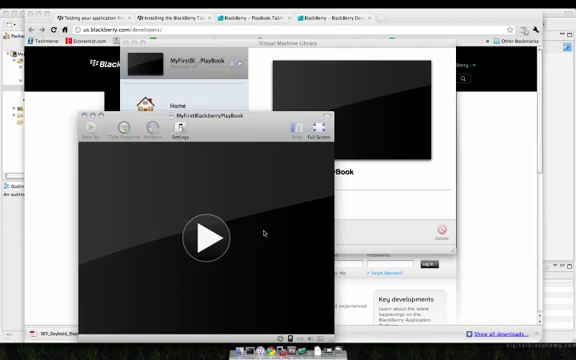
{"action": "left_click", "coordinate": [206, 235]}
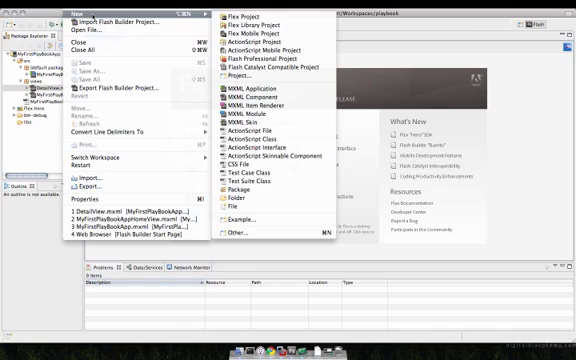
- Begin a new Flex Mobile Project and review its Mobile Settings target platforms
{"action": "left_click", "coordinate": [237, 21]}
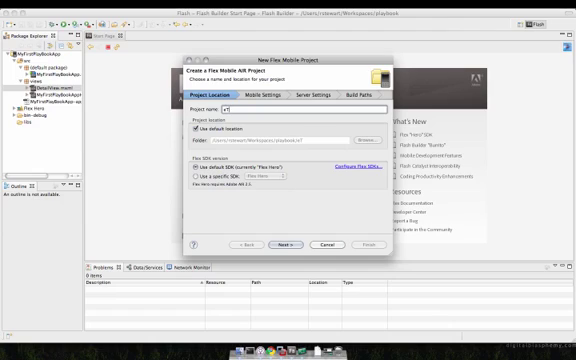
{"action": "left_click", "coordinate": [288, 244]}
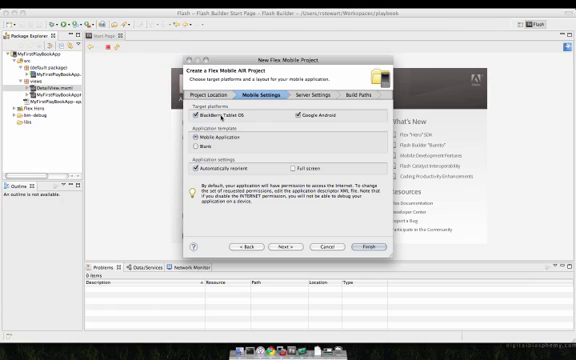
{"action": "mouse_move", "coordinate": [313, 121]}
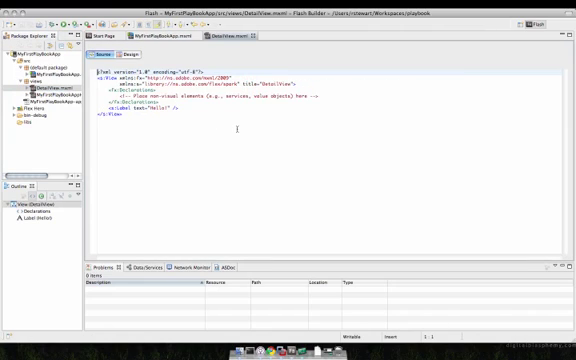
- Open MyFirstPlayBookAppHomeView.mxml in the editor to view its button handler
{"action": "left_click", "coordinate": [315, 35]}
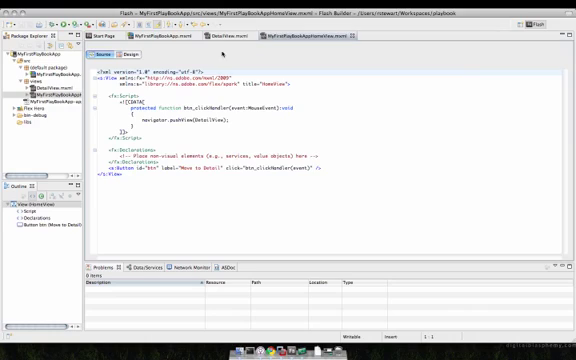
{"action": "left_click", "coordinate": [219, 37]}
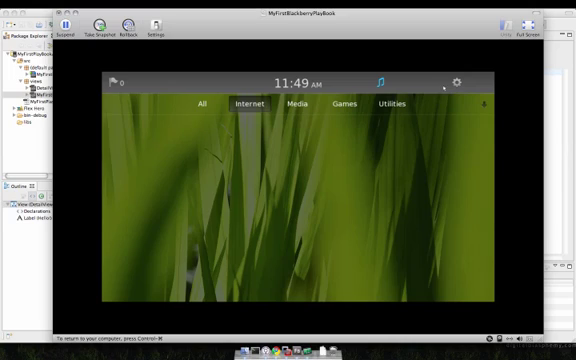
- Open the settings panel from the booted PlayBook simulator's home screen
{"action": "left_click", "coordinate": [457, 81]}
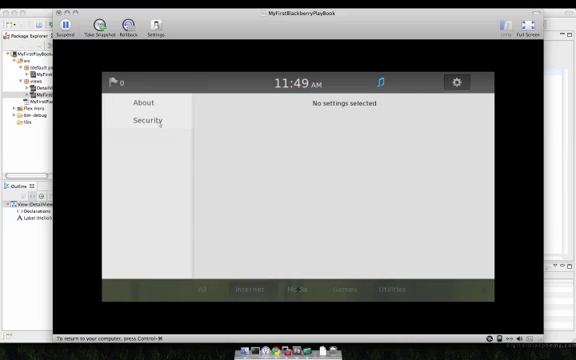
- Enable Development Mode under Security settings by entering the device password
{"action": "left_click", "coordinate": [148, 120]}
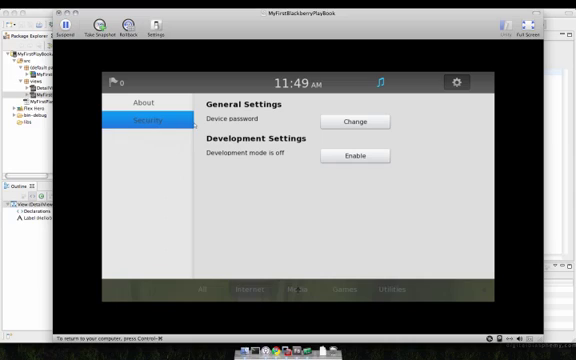
{"action": "left_click", "coordinate": [361, 155]}
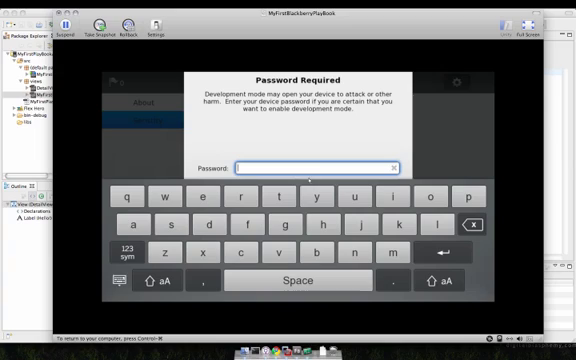
{"action": "type", "text": "password"}
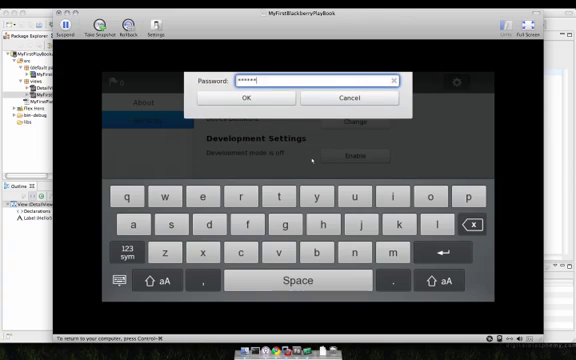
{"action": "left_click", "coordinate": [250, 99]}
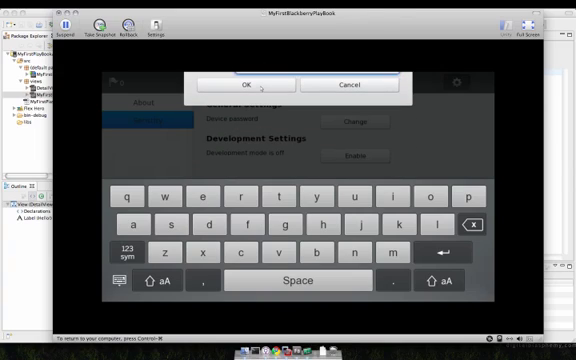
{"action": "left_click", "coordinate": [244, 84]}
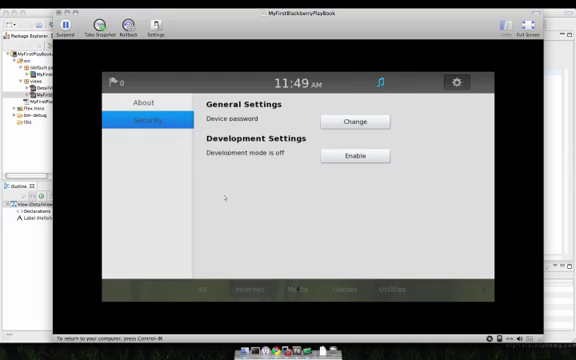
{"action": "left_click", "coordinate": [351, 155]}
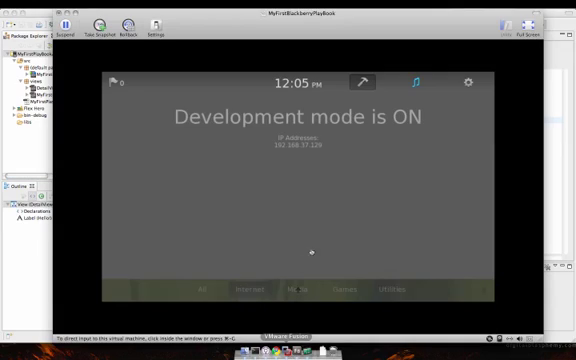
{"action": "mouse_move", "coordinate": [300, 291]}
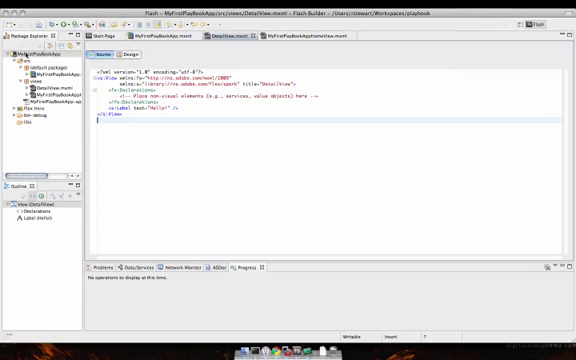
- Launch MyFirstPlayBookApp in debug mode on the PlayBook simulator
{"action": "left_click", "coordinate": [96, 22]}
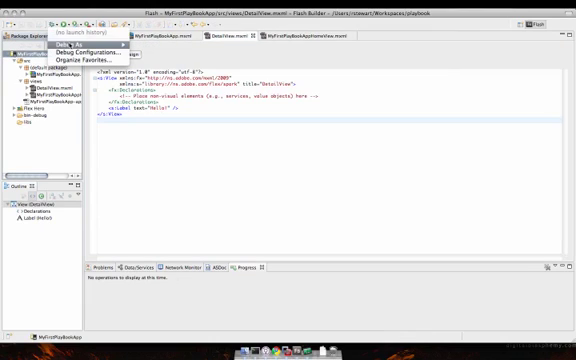
{"action": "left_click", "coordinate": [92, 48]}
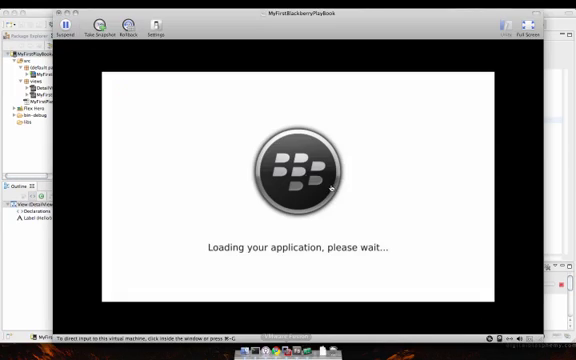
{"action": "mouse_move", "coordinate": [119, 178]}
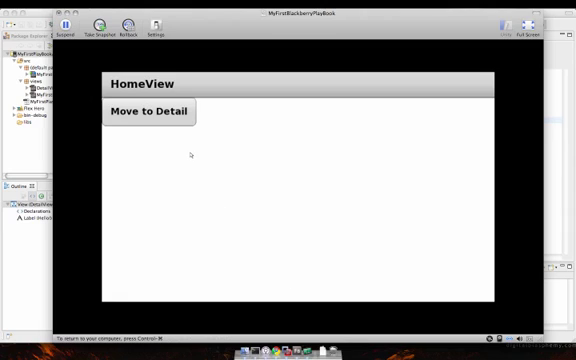
- Let the app load on the simulator until HomeView with the Move to Detail button appears
{"action": "left_click", "coordinate": [151, 113]}
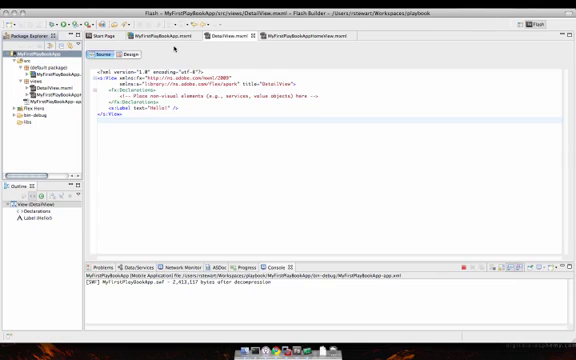
- Switch to the MyFirstPlayBookAppHomeView.mxml source showing the DetailView click handler
{"action": "left_click", "coordinate": [300, 37]}
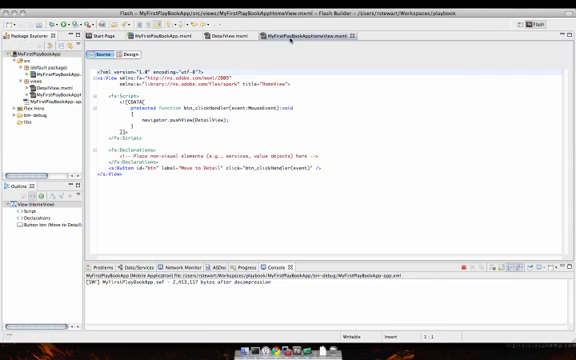